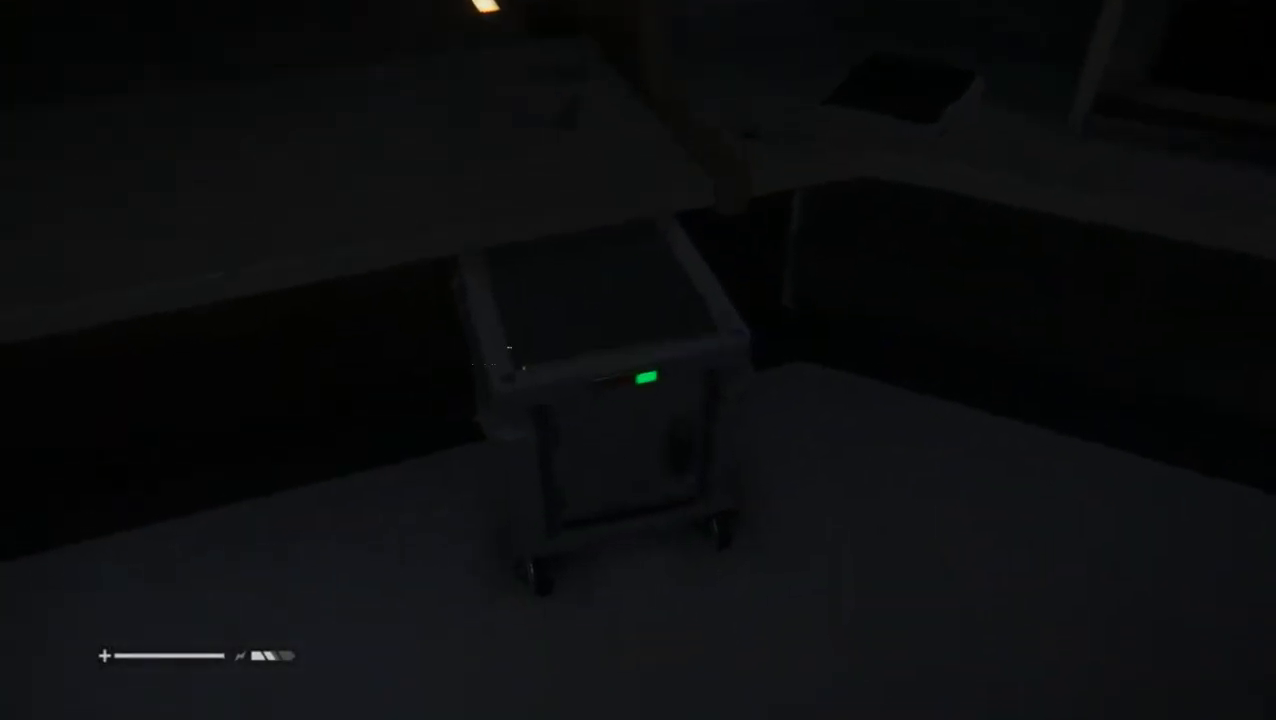
pyautogui.moveTo(638, 360)
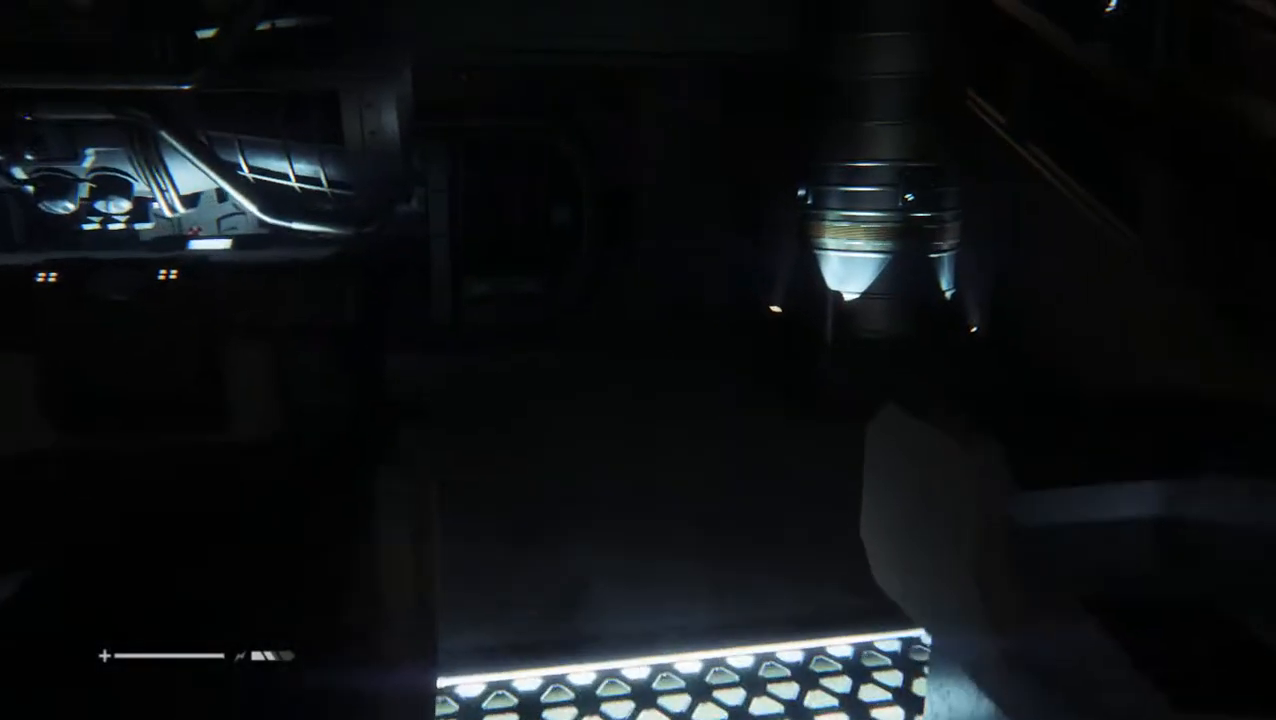
pyautogui.moveTo(638, 360)
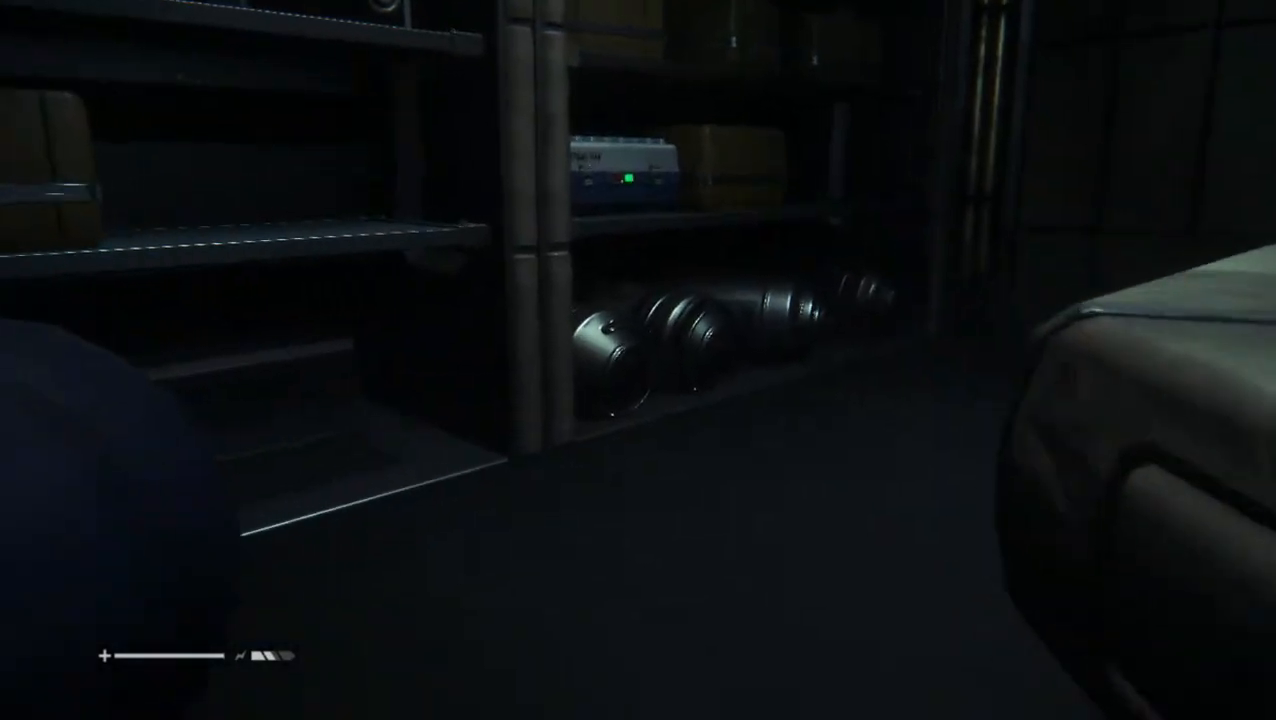
pyautogui.moveTo(638, 360)
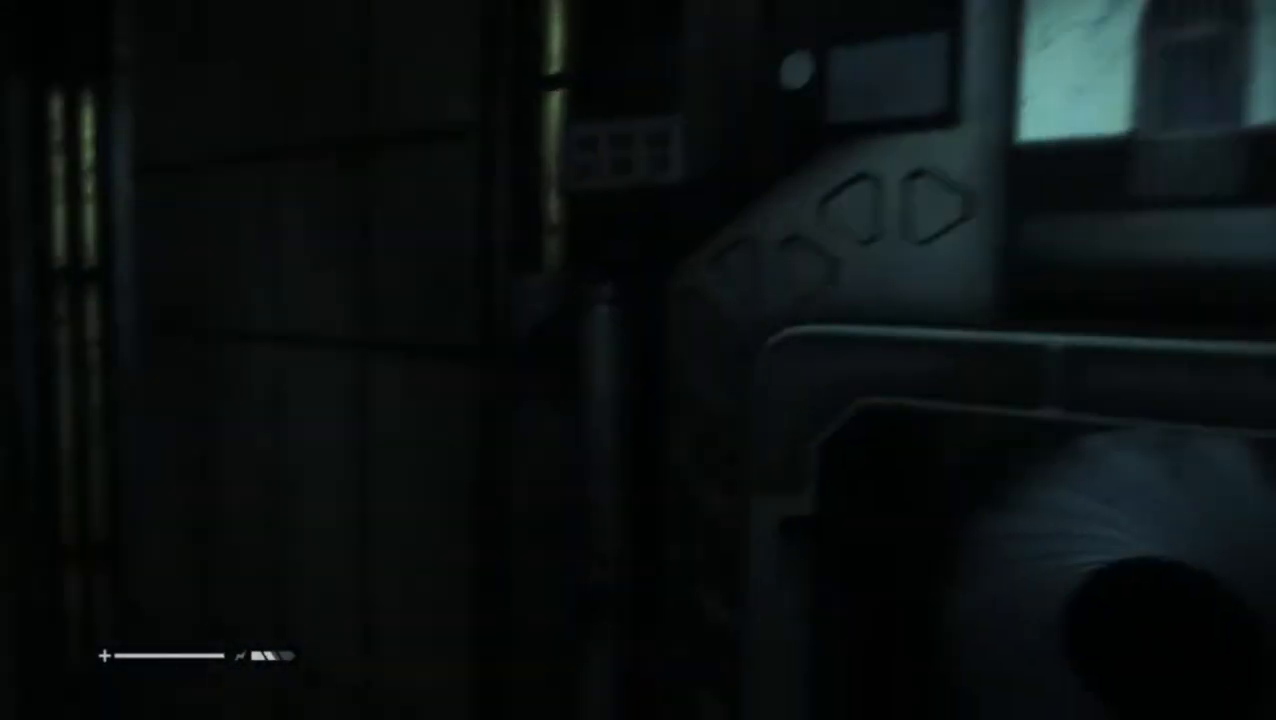
pyautogui.press('e')
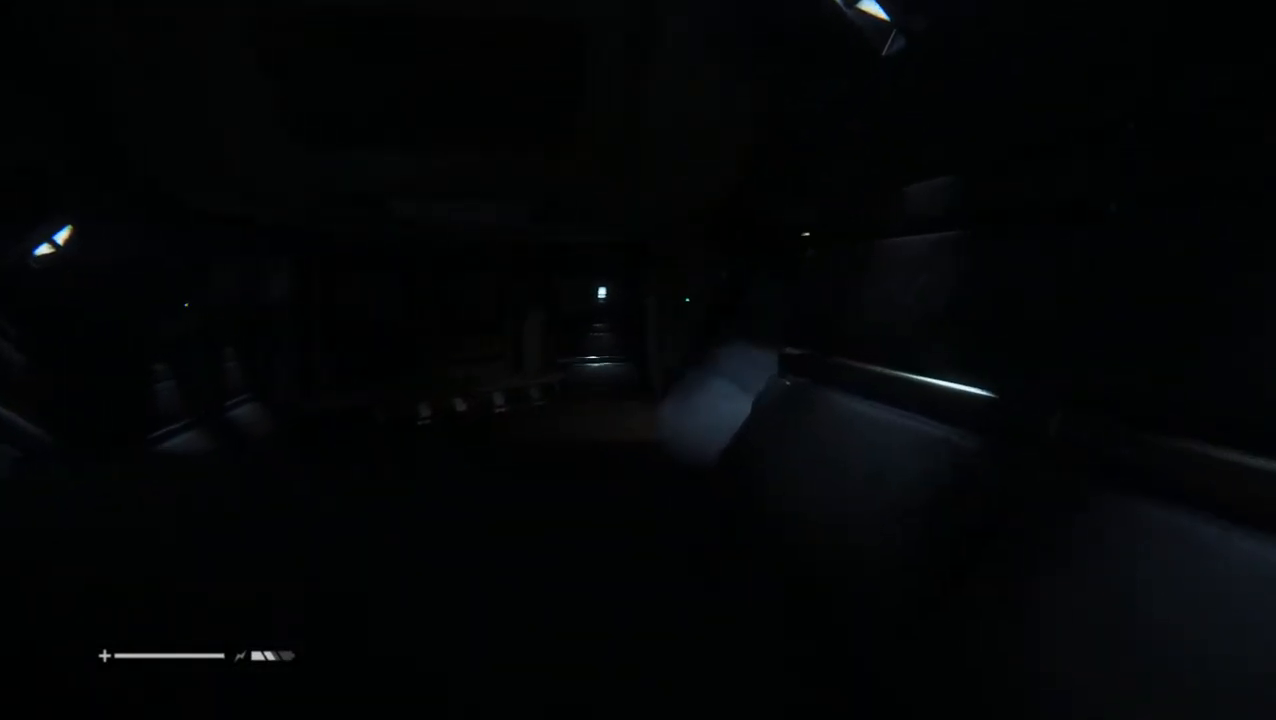
pyautogui.moveTo(638, 360)
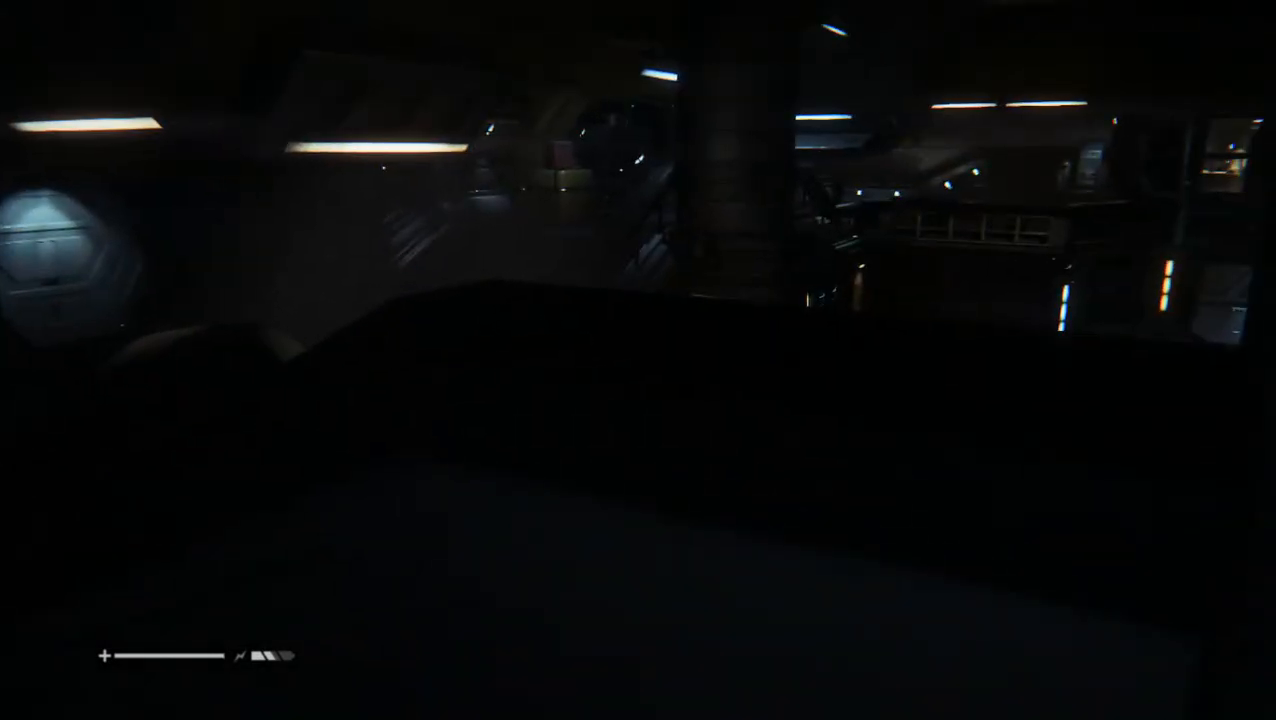
pyautogui.moveTo(638, 360)
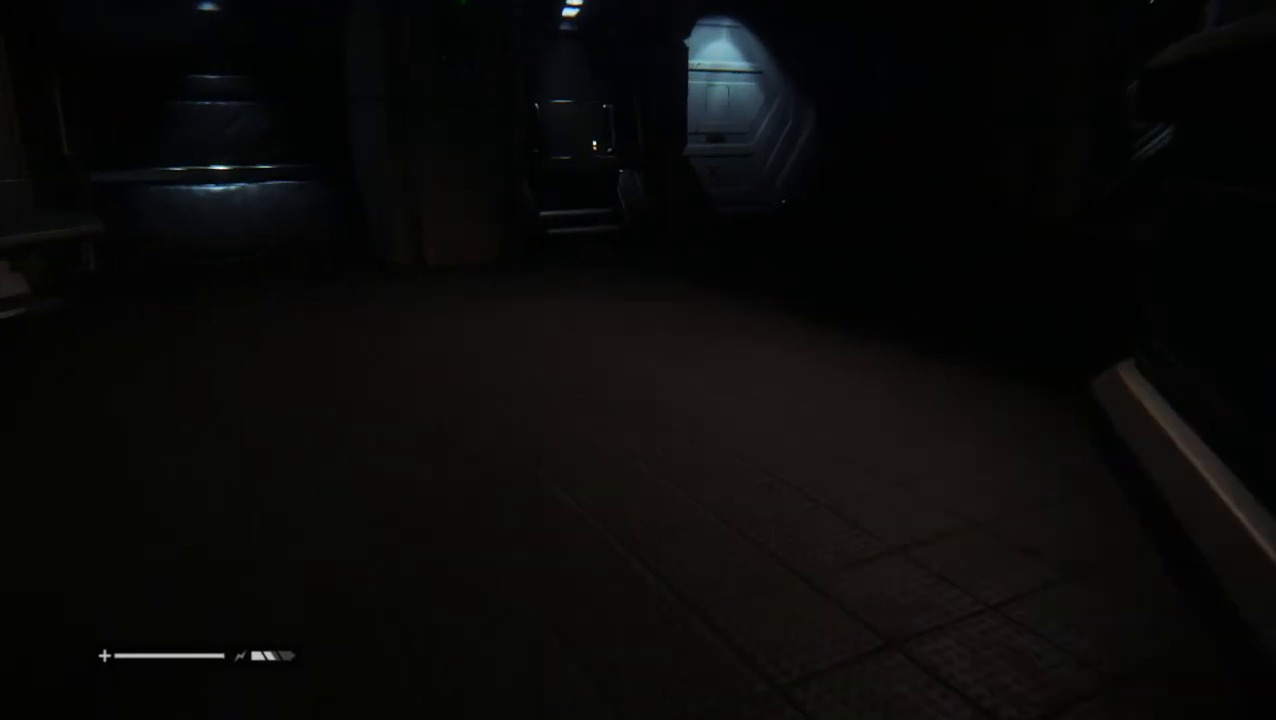
pyautogui.moveTo(638, 360)
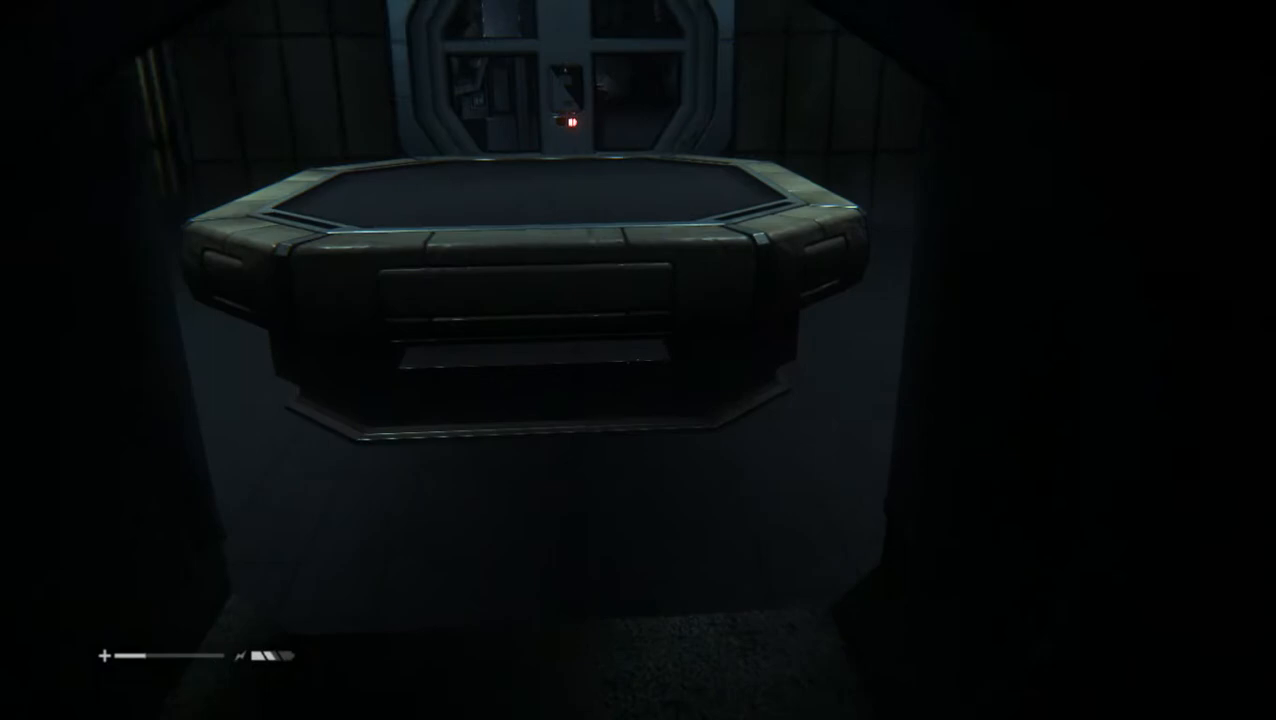
pyautogui.moveTo(638, 360)
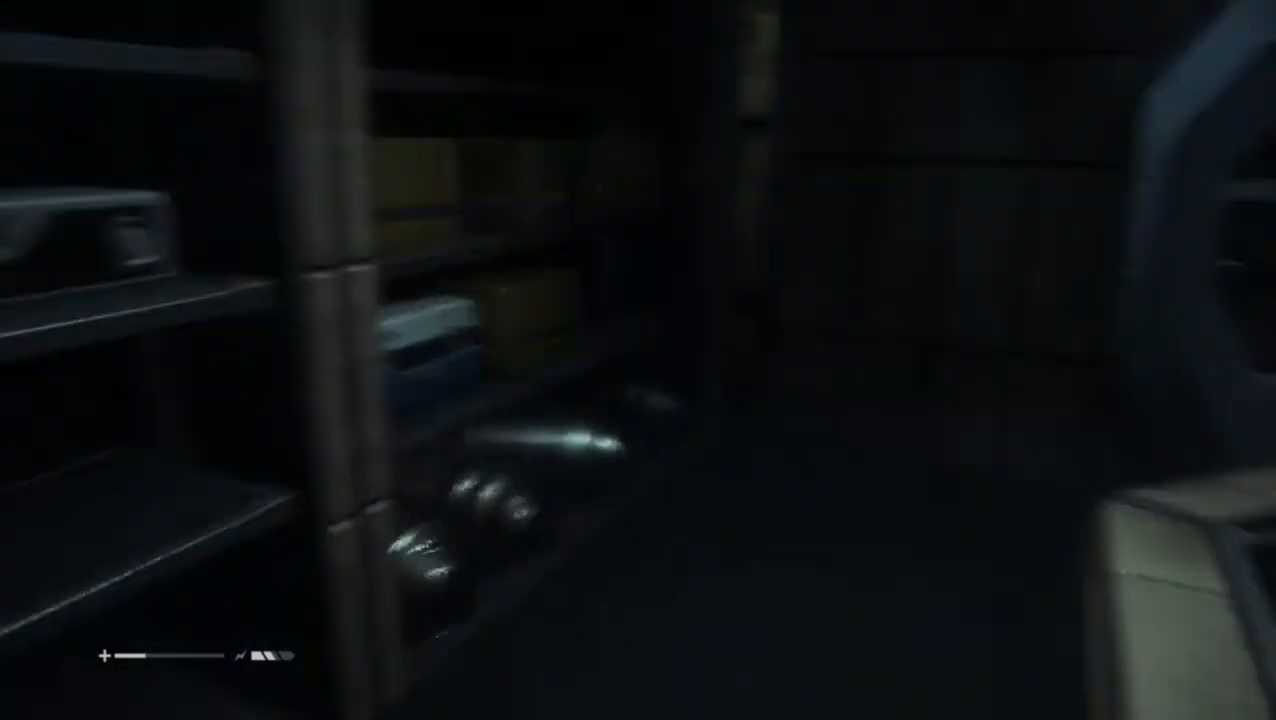
pyautogui.moveTo(638, 360)
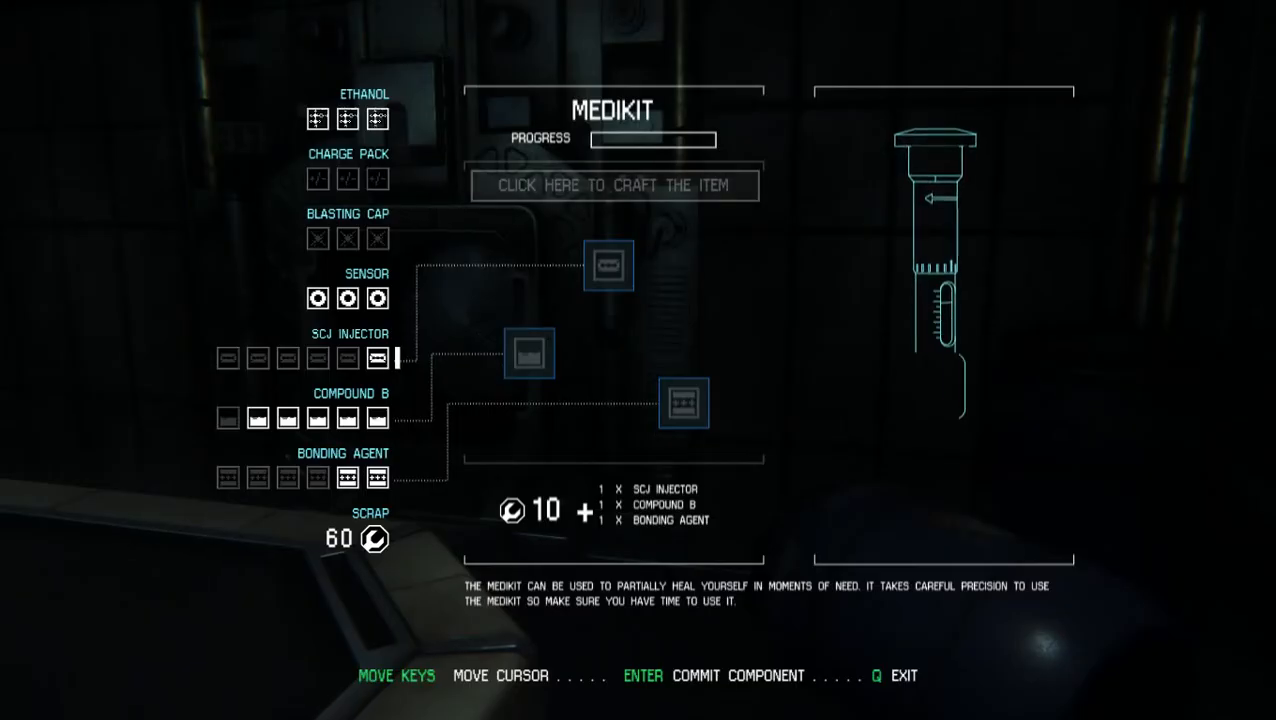
# - Craft a medikit from SCJ injector, Compound B and bonding agent for 10 scrap, then exit
pyautogui.press('enter')
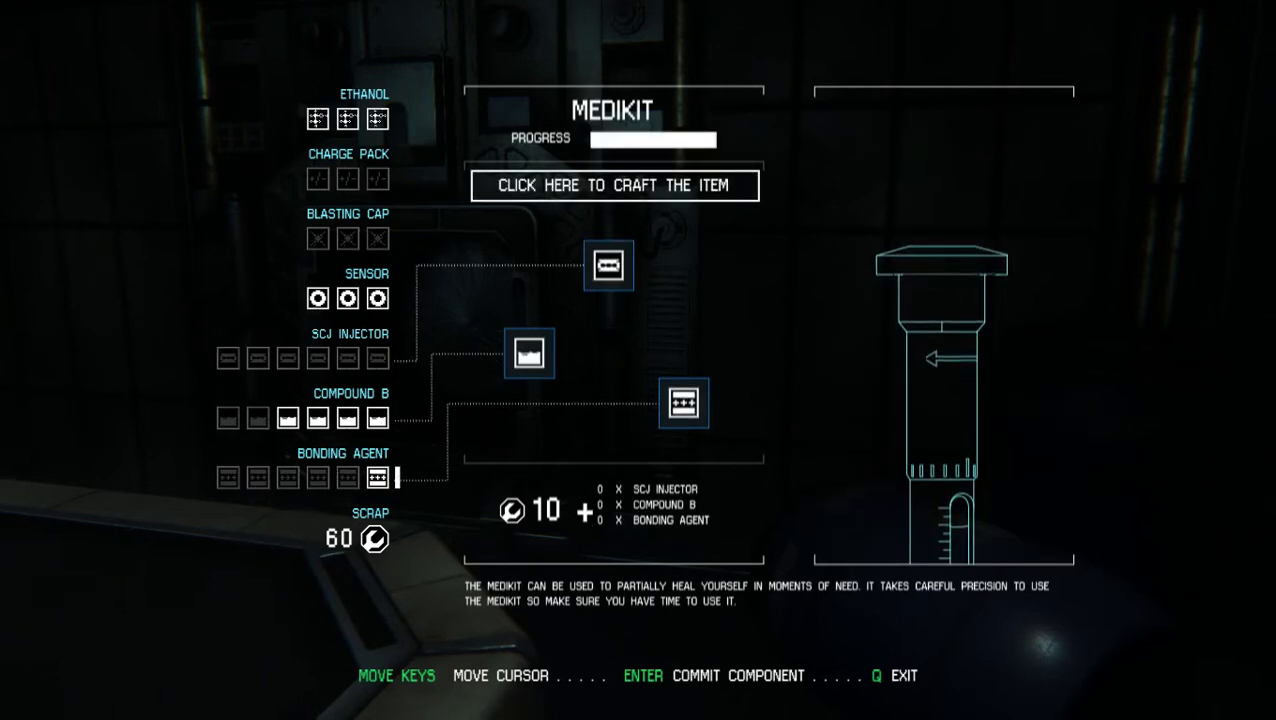
pyautogui.press('q')
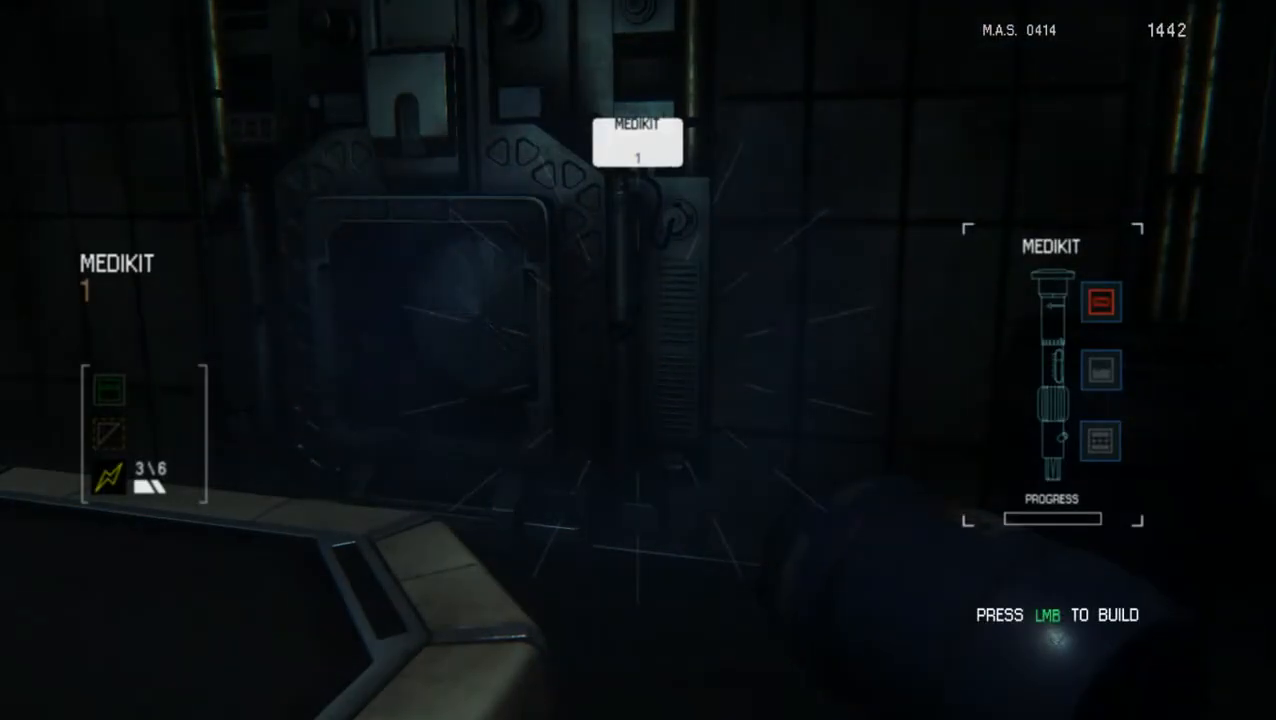
pyautogui.click(1048, 615)
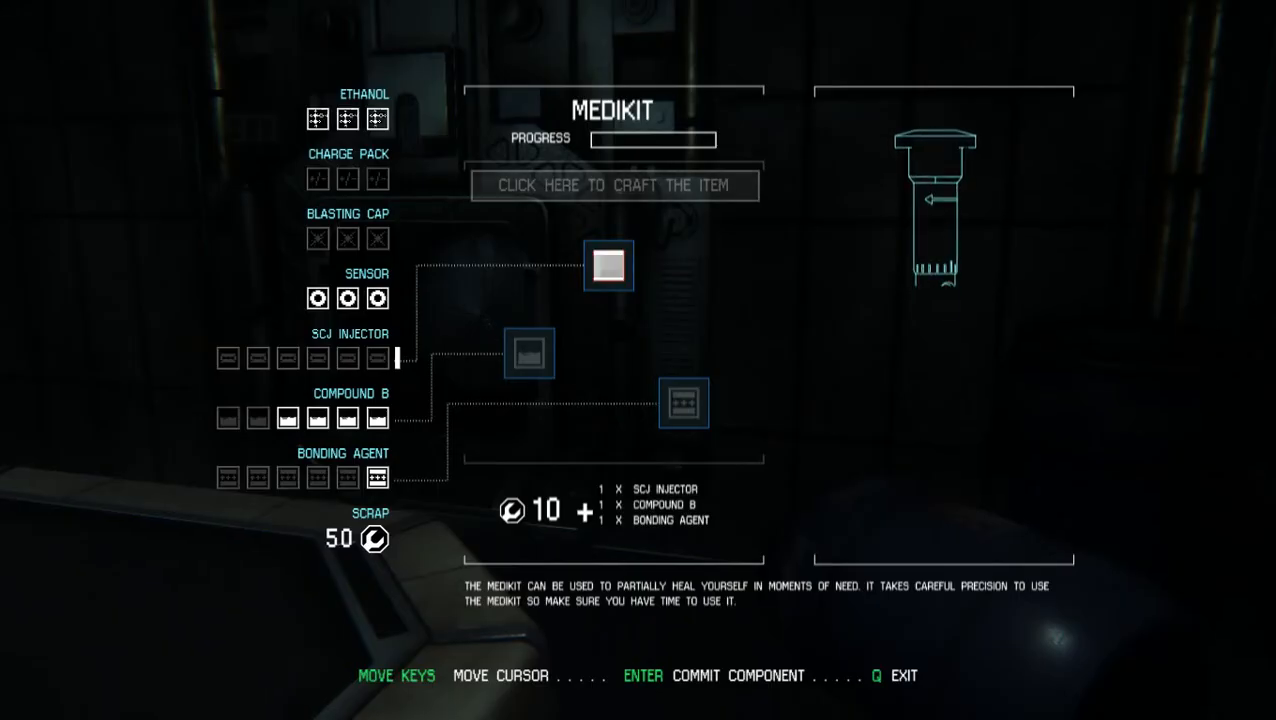
pyautogui.press('q')
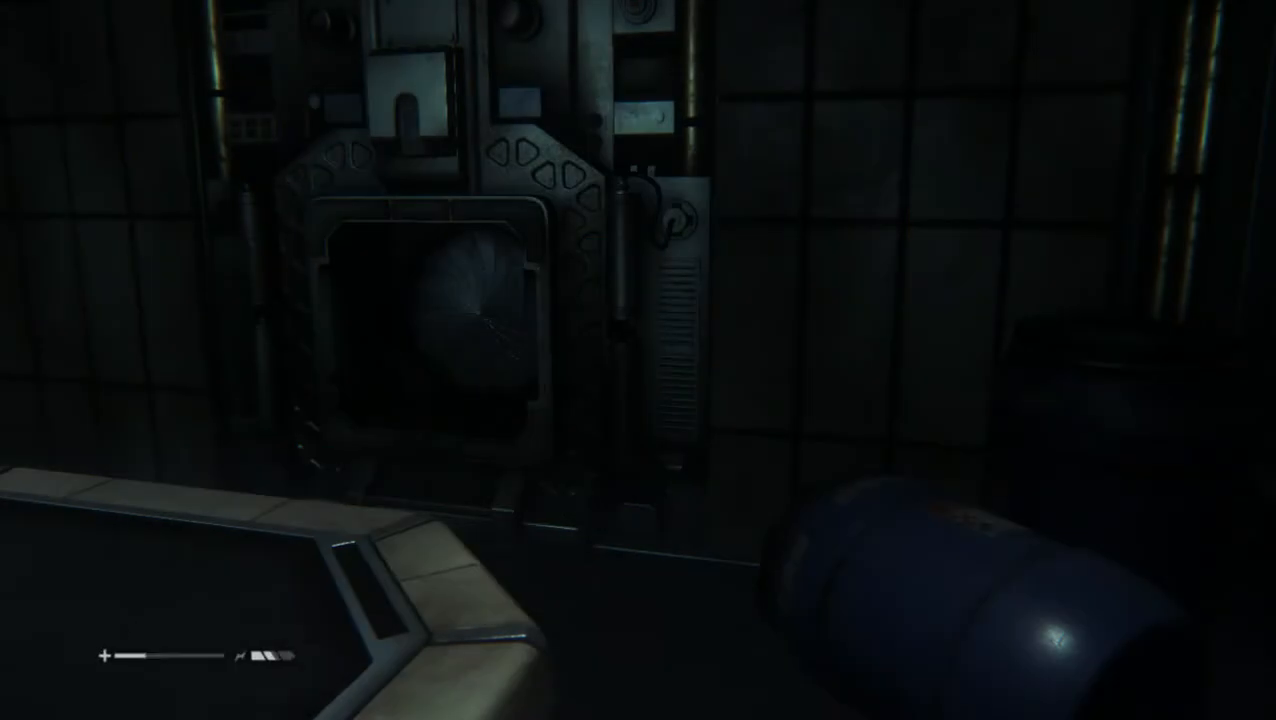
pyautogui.moveTo(638, 360)
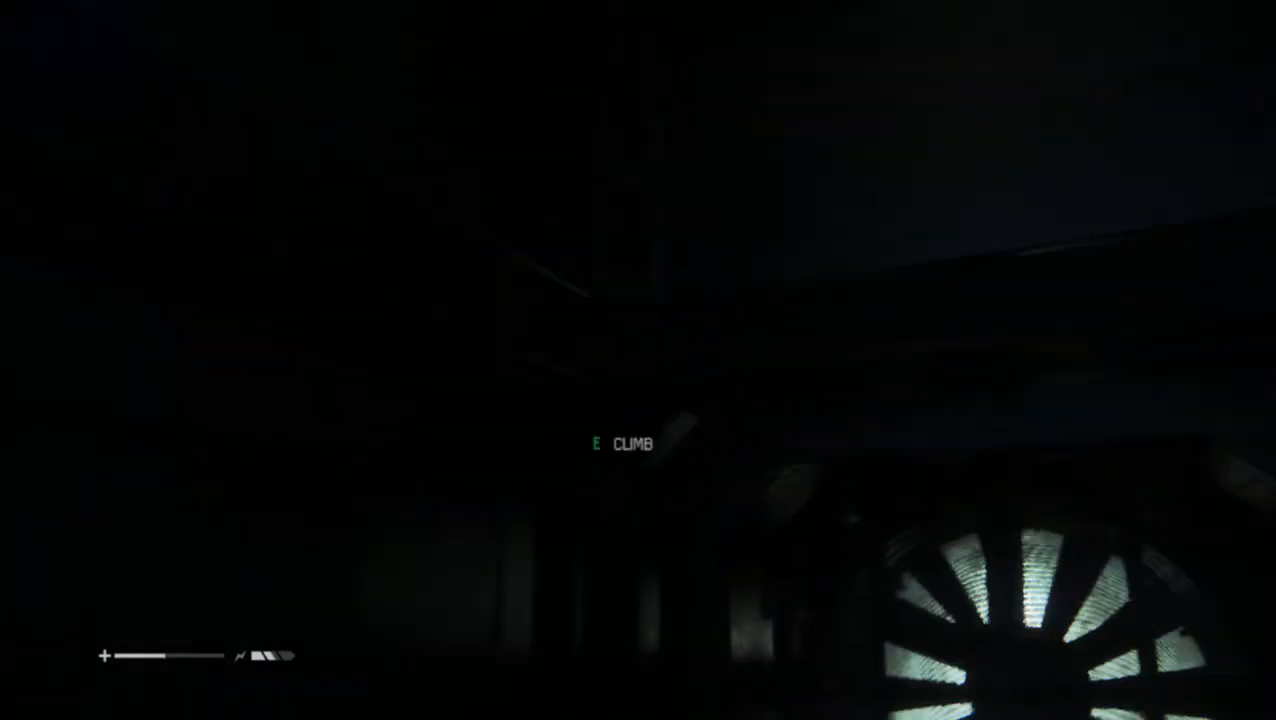
# - Pause the game and resume while standing at the climbable ventilation fan
pyautogui.press('Escape')
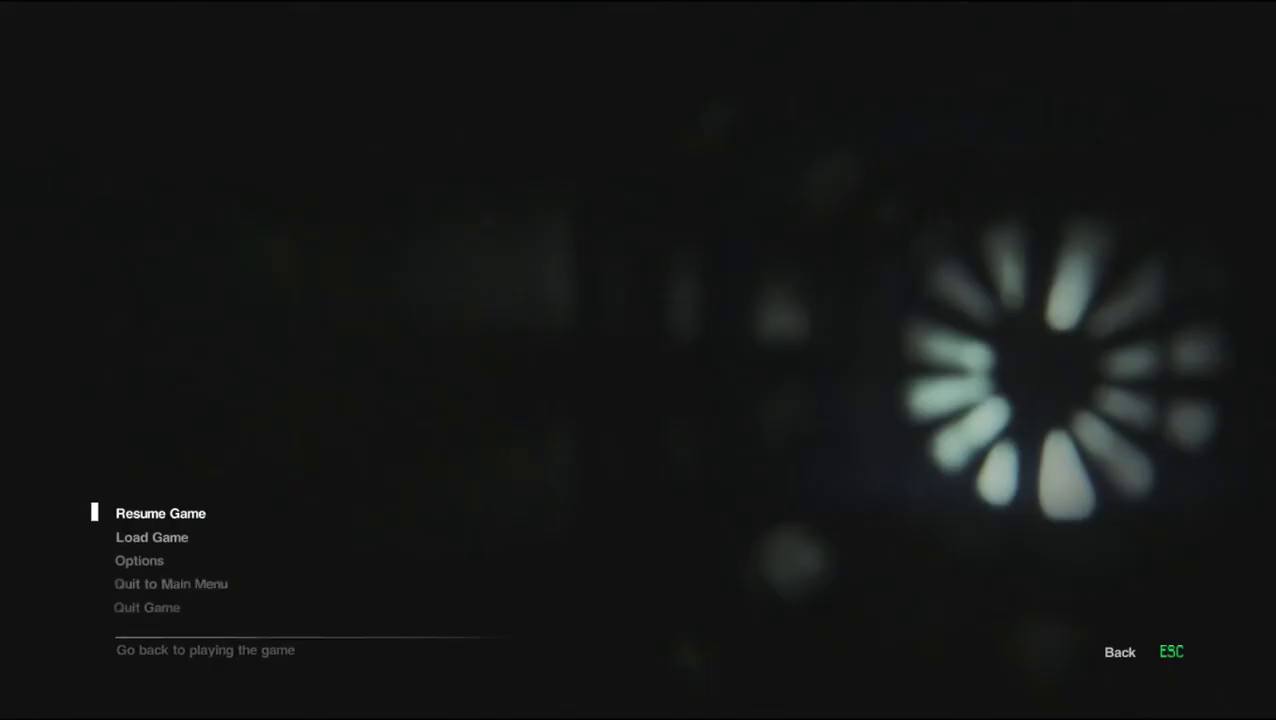
pyautogui.click(160, 513)
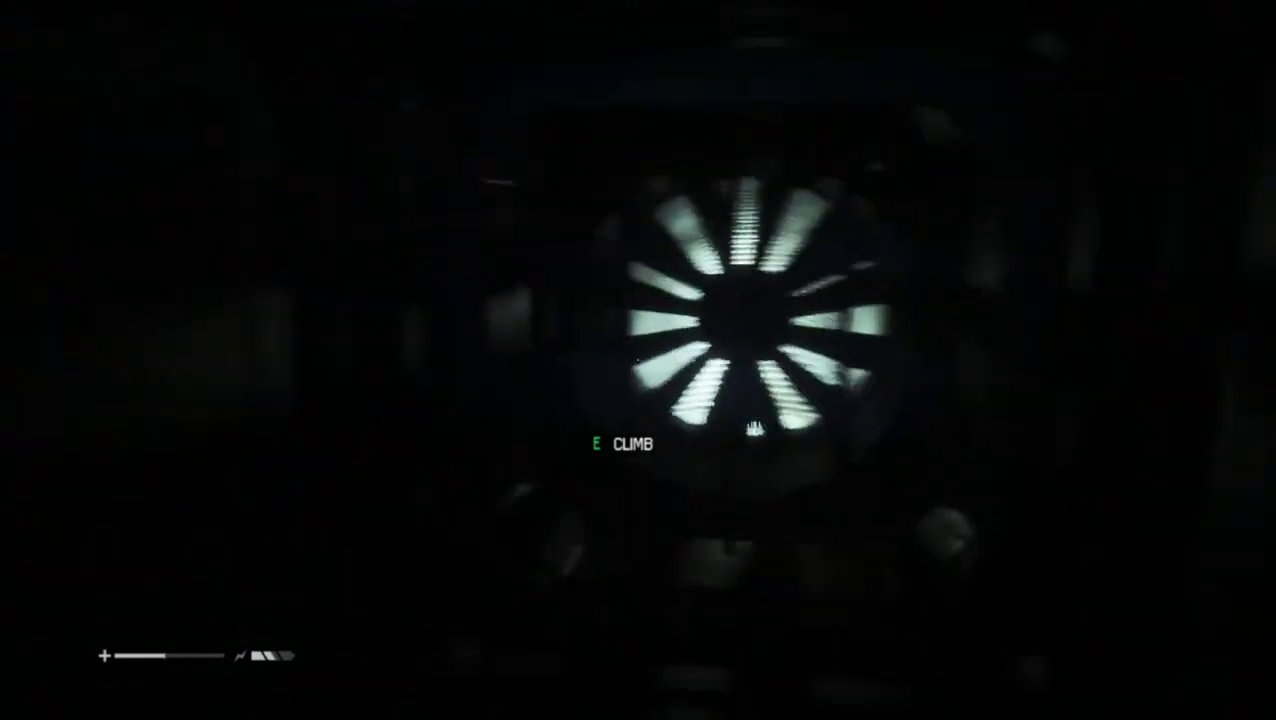